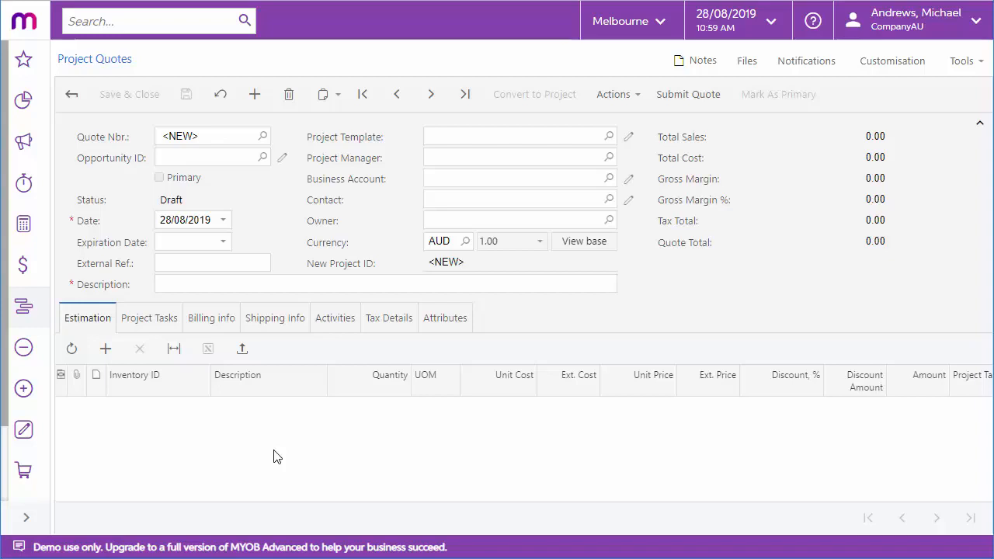
mouse_move(454, 413)
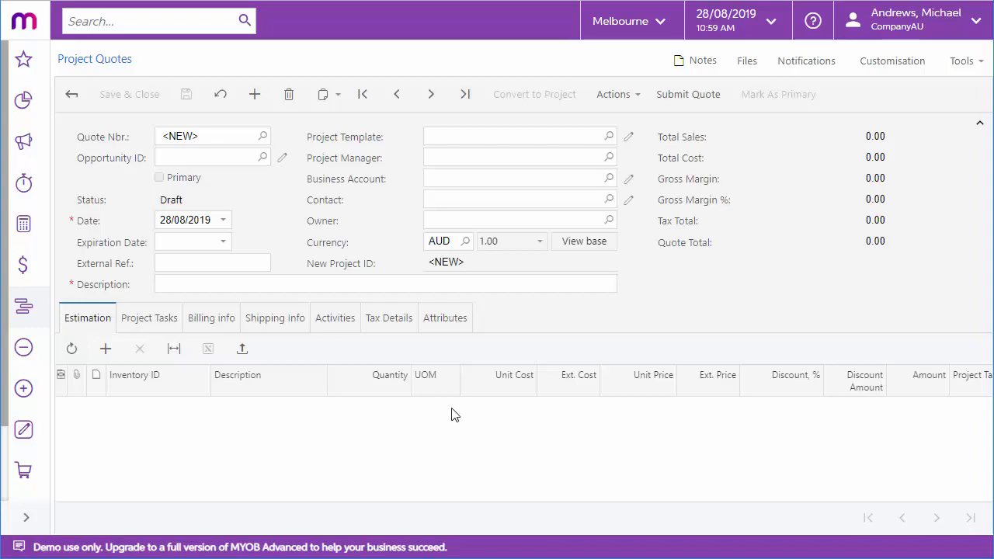
mouse_move(265, 458)
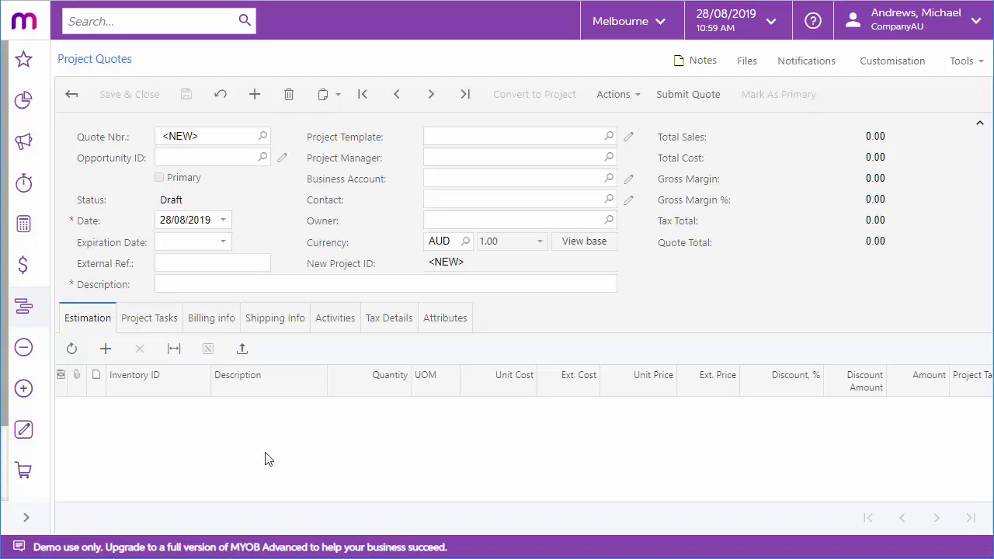
Review the blank quote's Project Tasks, Billing Info and Shipping Info sections.
left_click(150, 317)
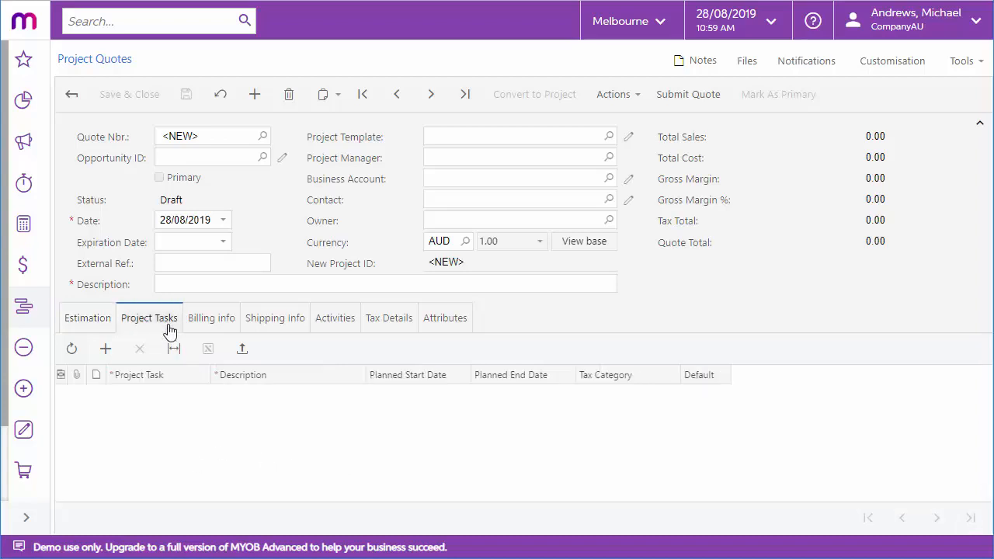
left_click(211, 317)
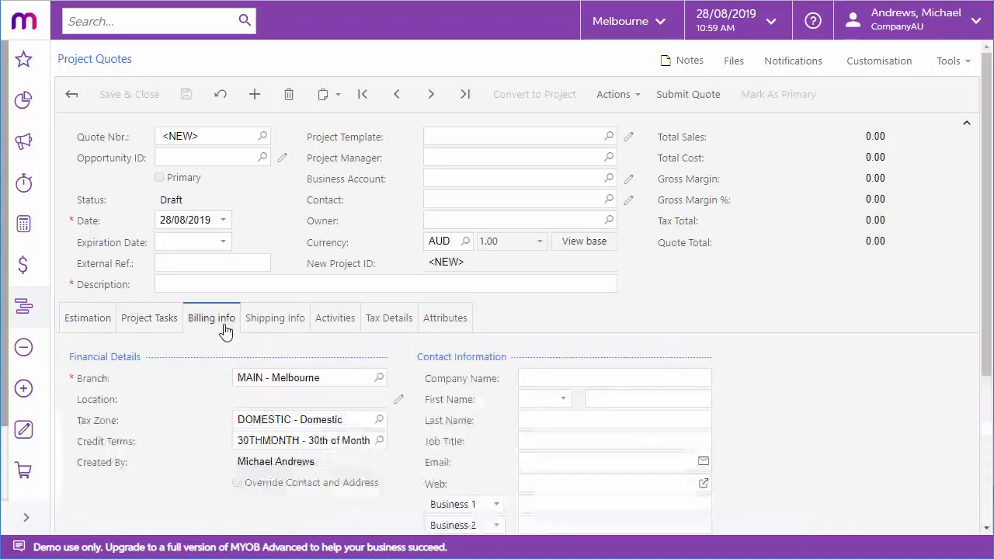
left_click(274, 317)
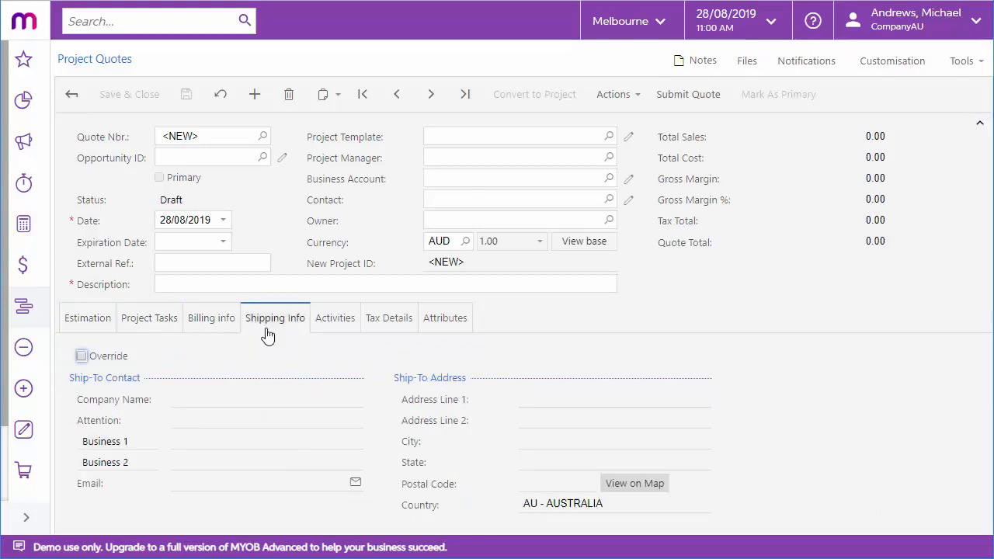
Select template PR00000001 - Network Installation and view the five resulting tasks.
left_click(609, 135)
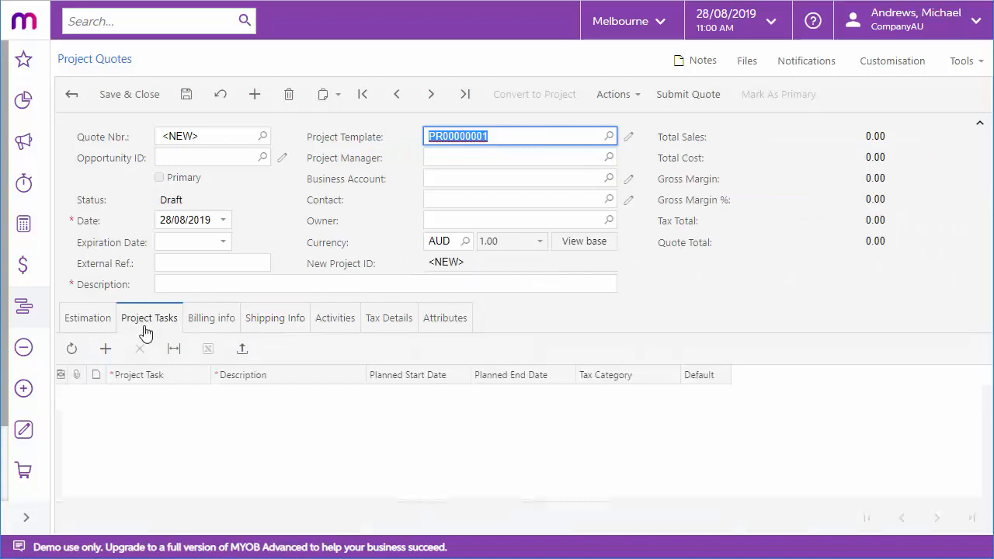
left_click(518, 136)
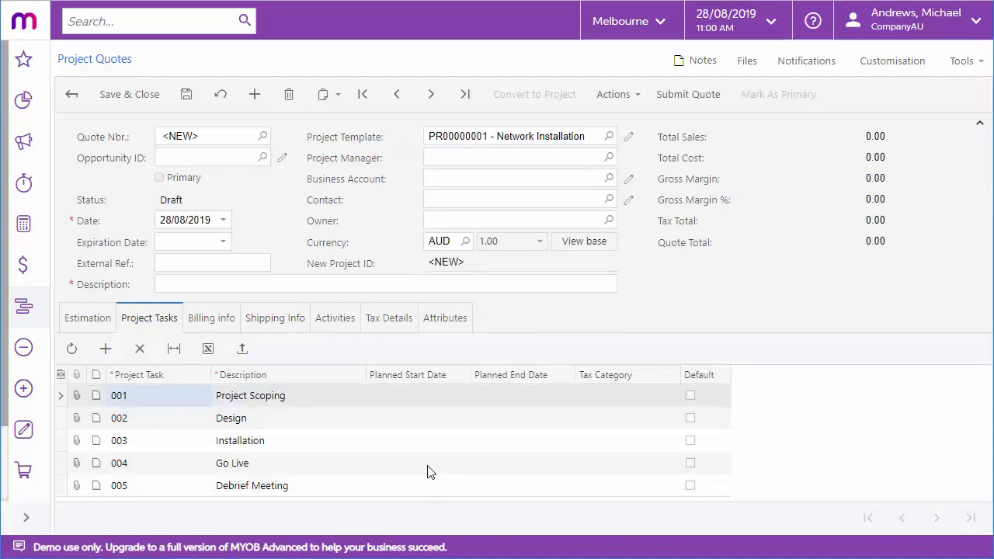
left_click(612, 94)
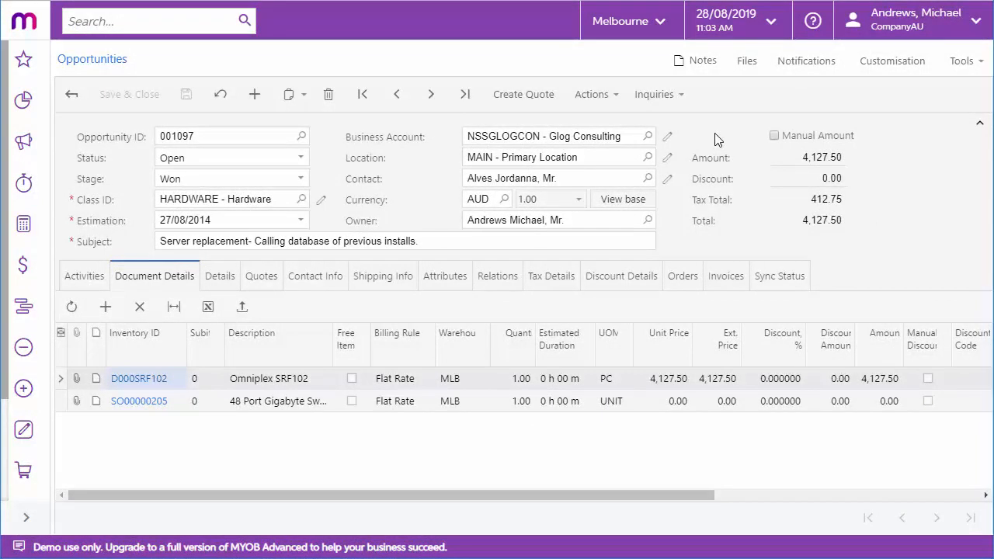
Create a Project Quote type quote from opportunity 001097.
left_click(523, 94)
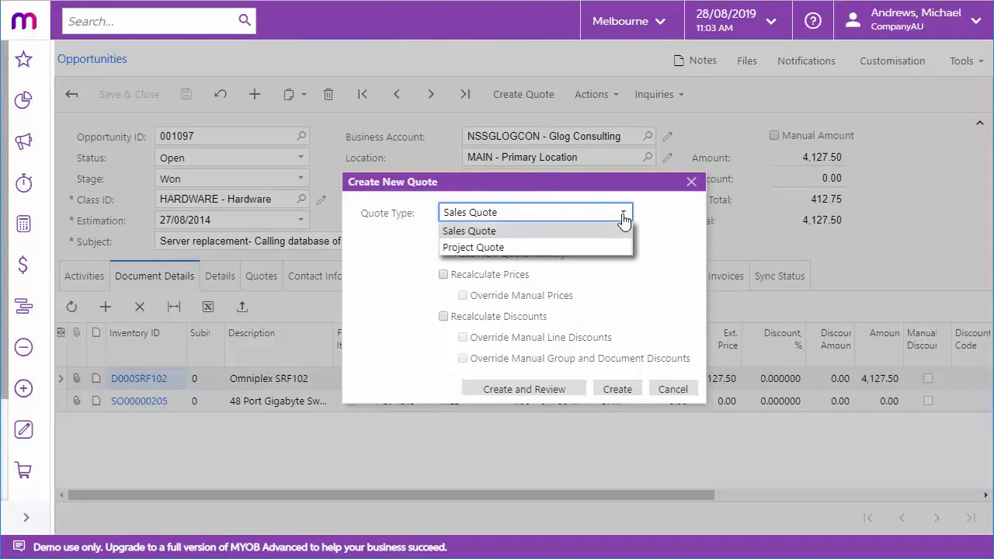
left_click(473, 246)
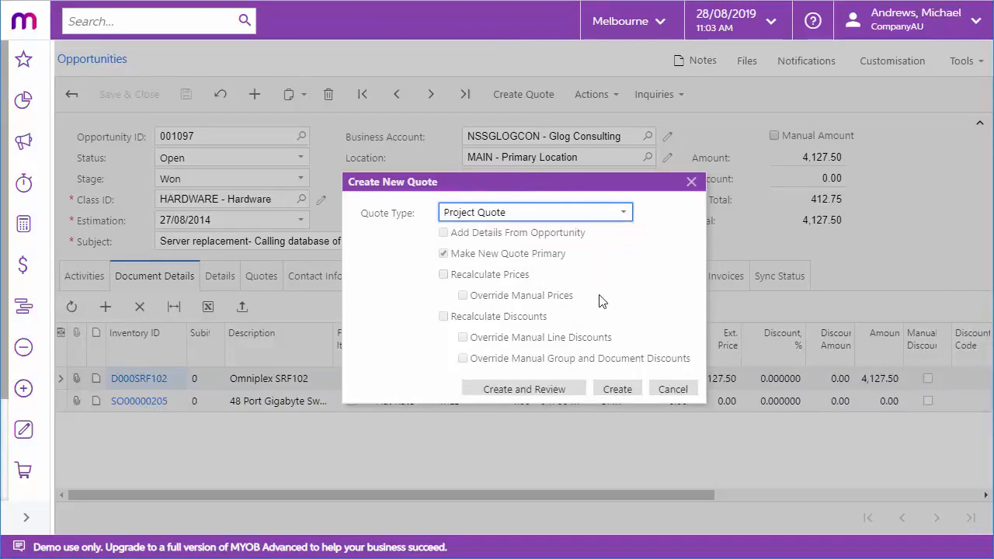
left_click(617, 389)
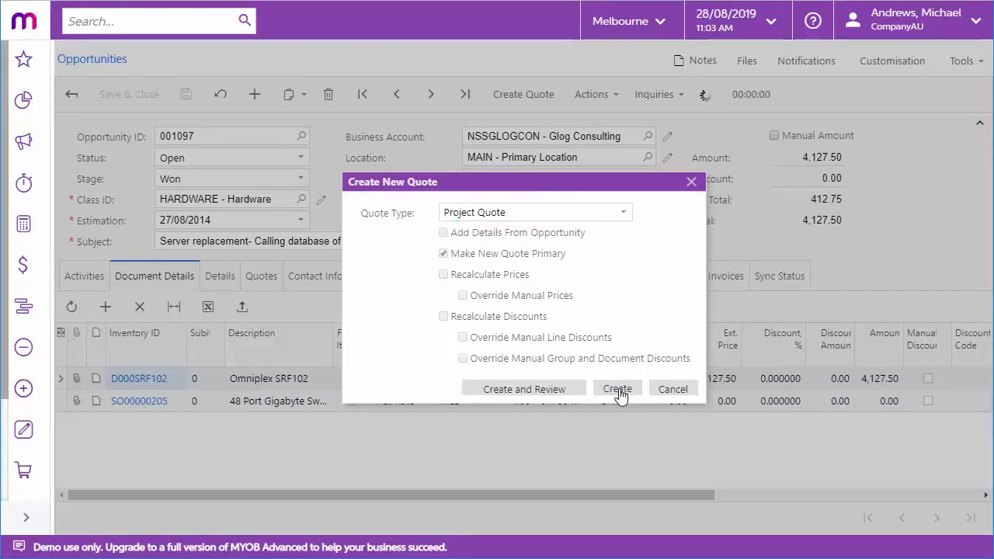
left_click(616, 389)
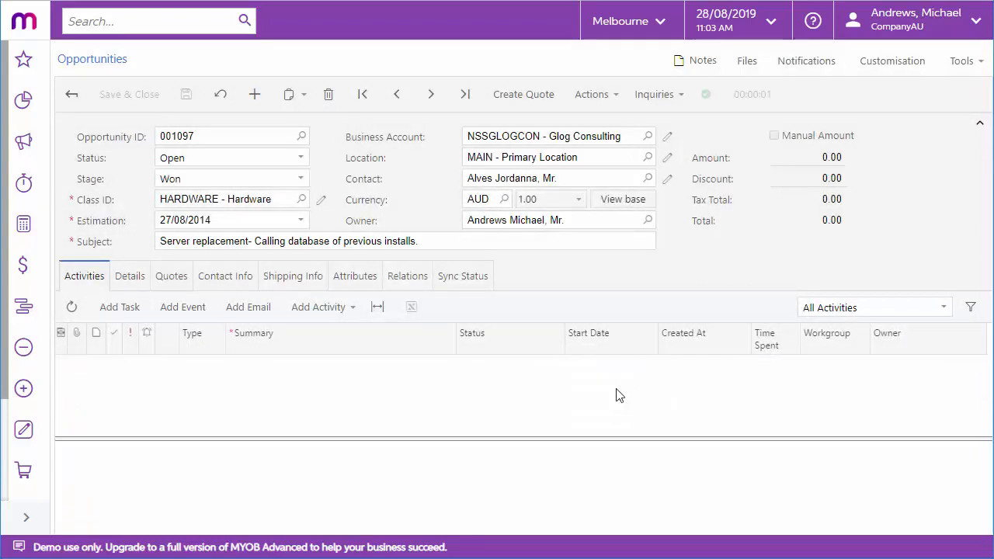
Open quote PQ000001 from the opportunity's Quotes tab.
left_click(170, 275)
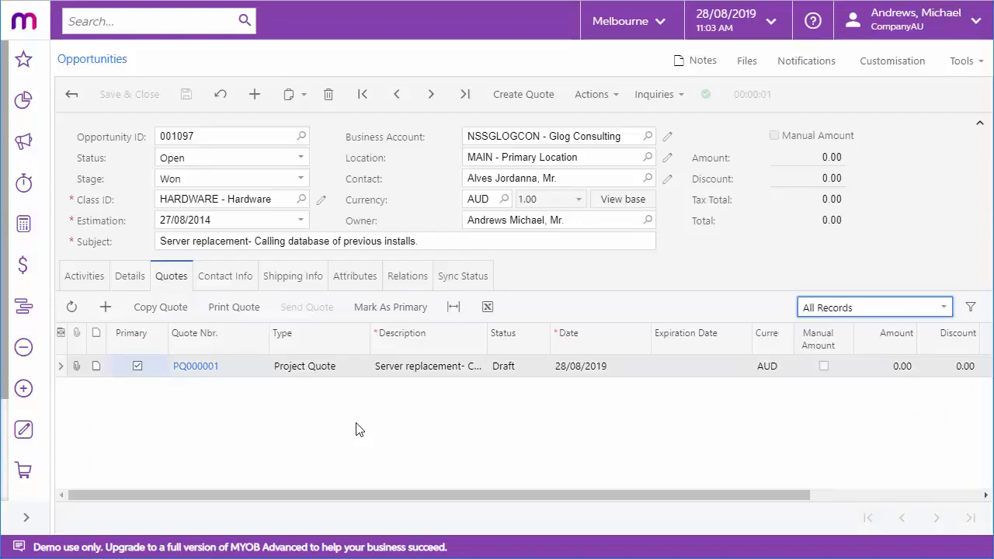
left_click(196, 365)
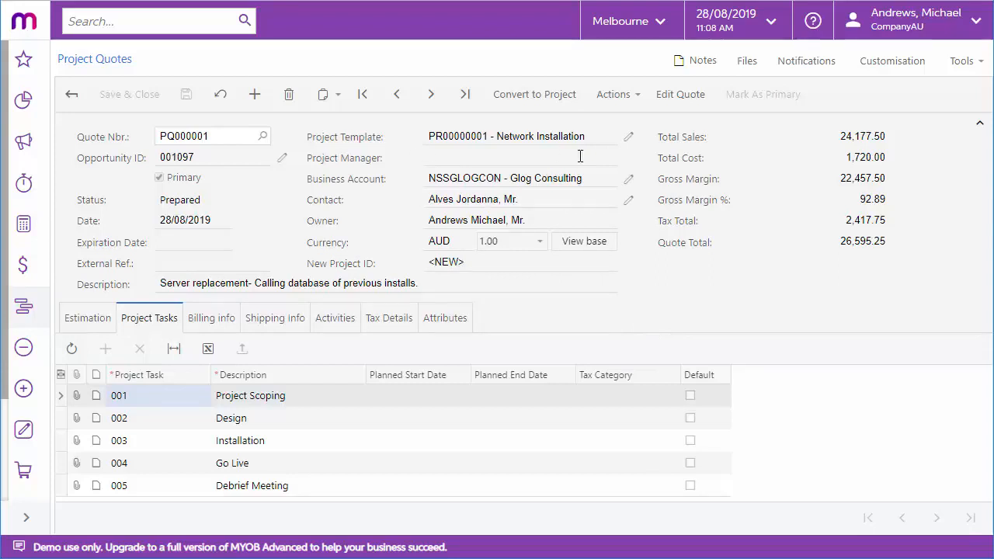
Convert PQ000001 to a project, populating labour cost rates and activating project and tasks.
left_click(534, 94)
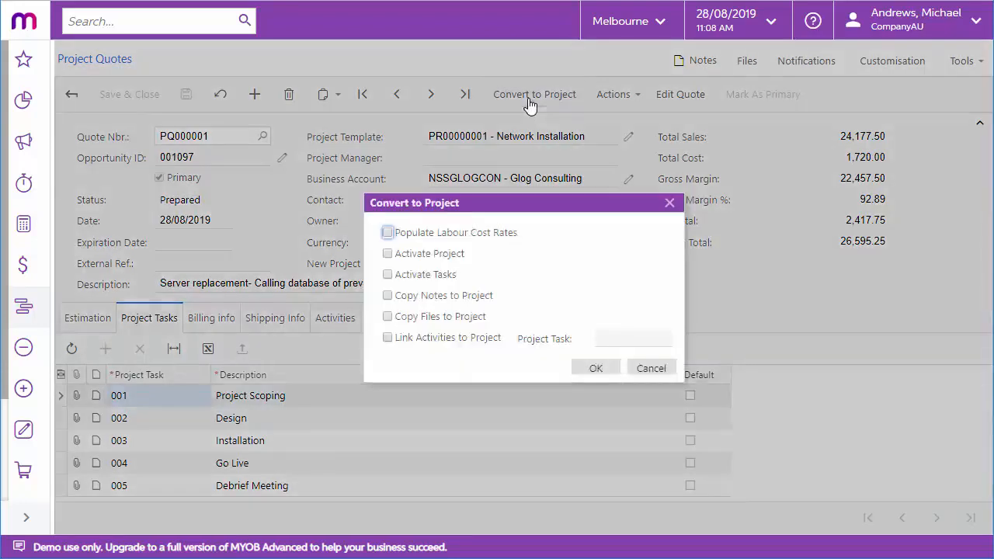
left_click(387, 232)
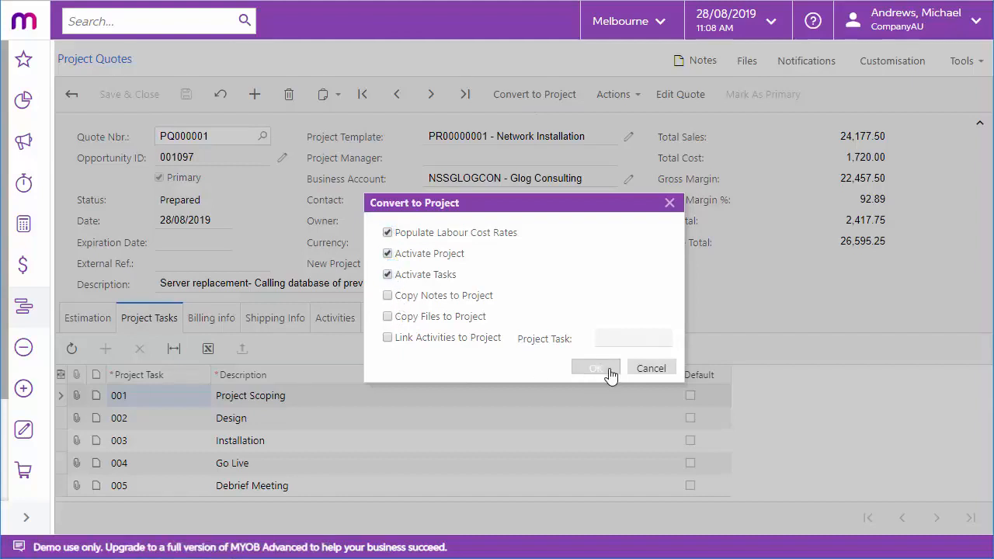
left_click(596, 367)
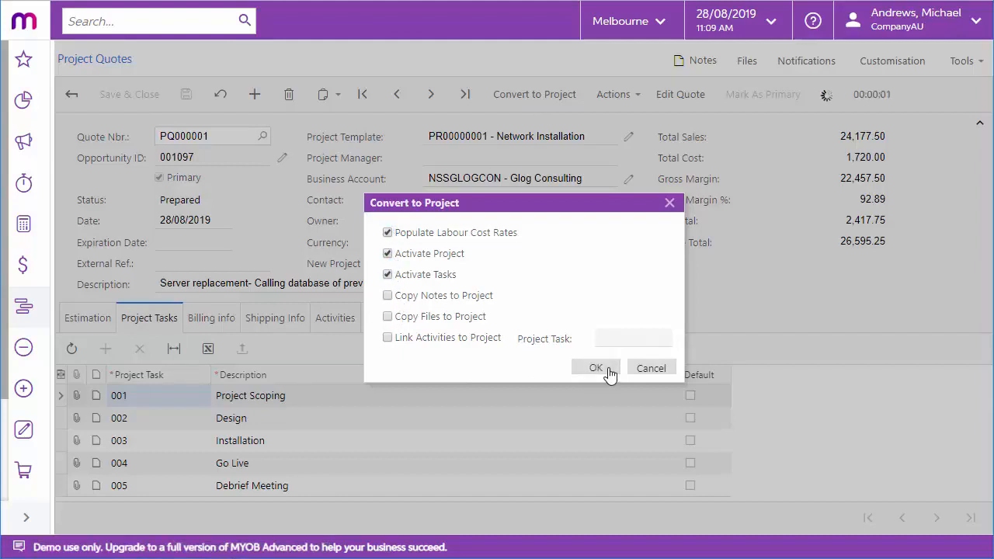
left_click(595, 367)
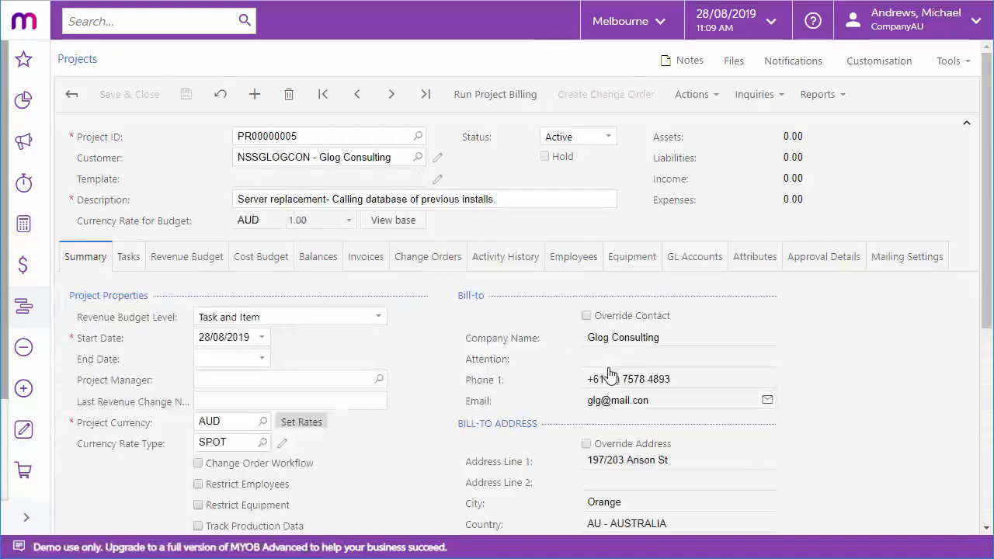
Scroll the PR00000005 summary and open its Revenue Budget lines.
scroll("down", 3)
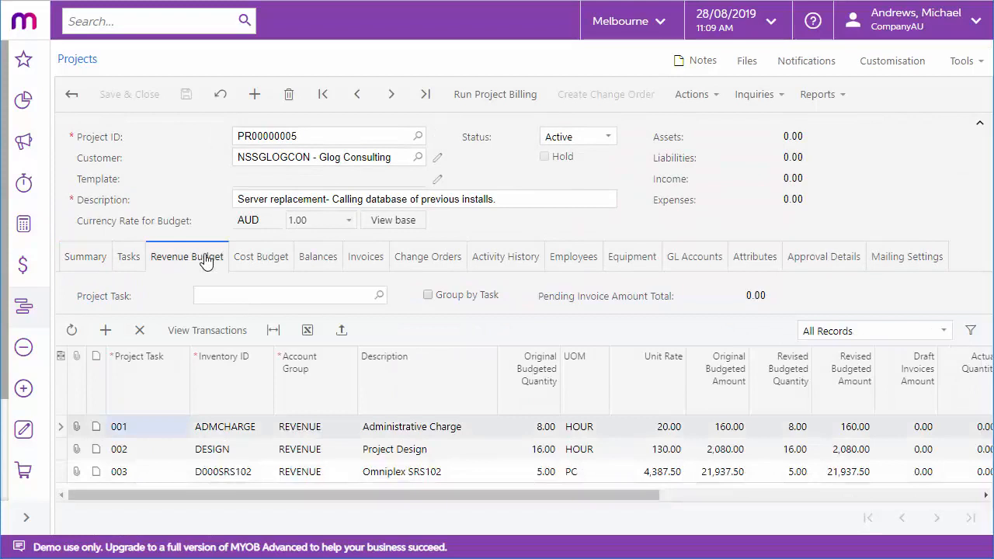
left_click(261, 256)
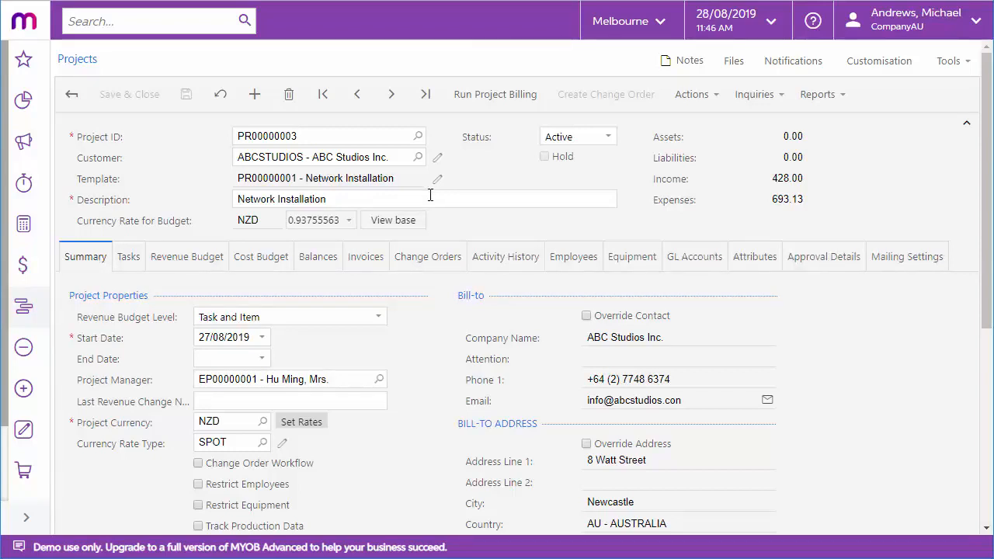
mouse_move(830, 360)
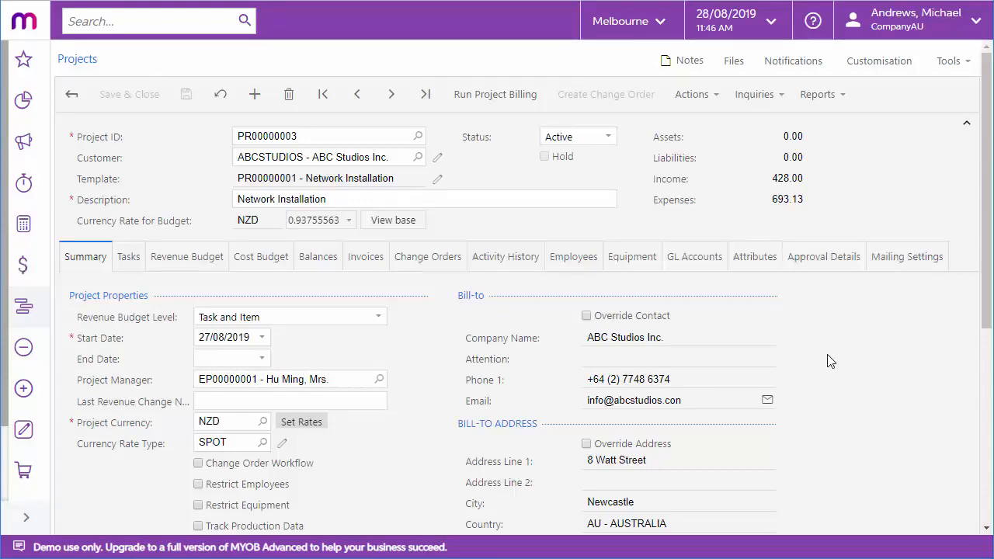
scroll("down", 3)
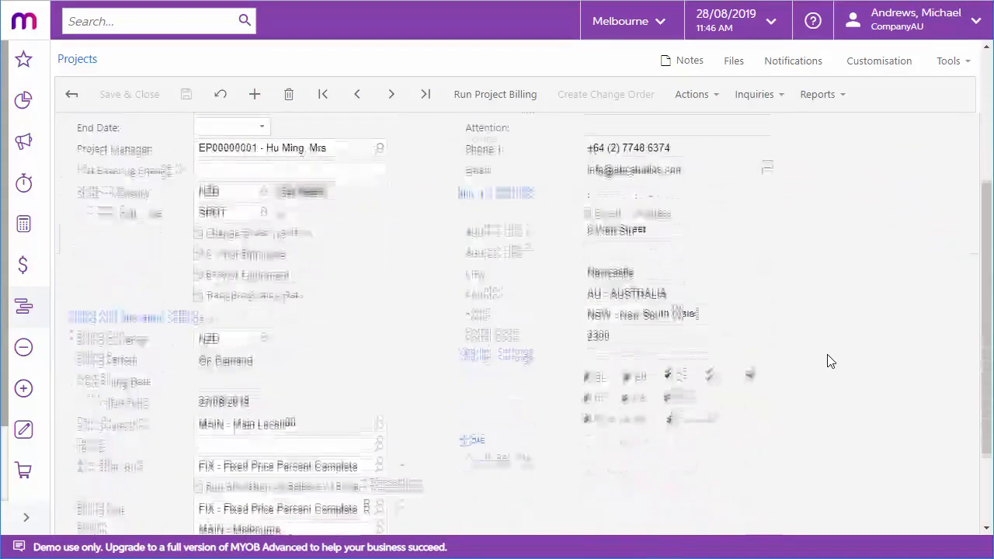
scroll("down", 3)
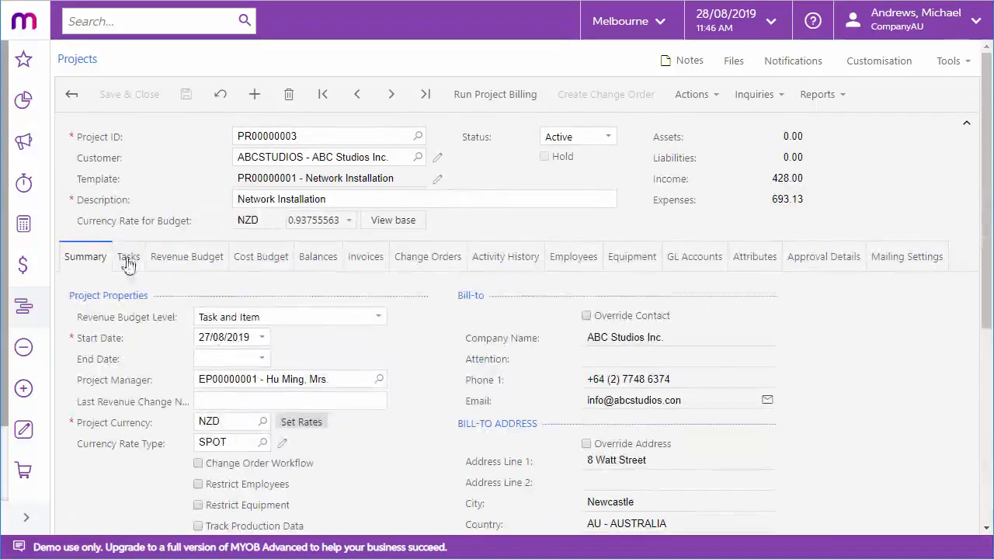
View the Tasks list, check Activity History, then return to the five tasks.
left_click(128, 256)
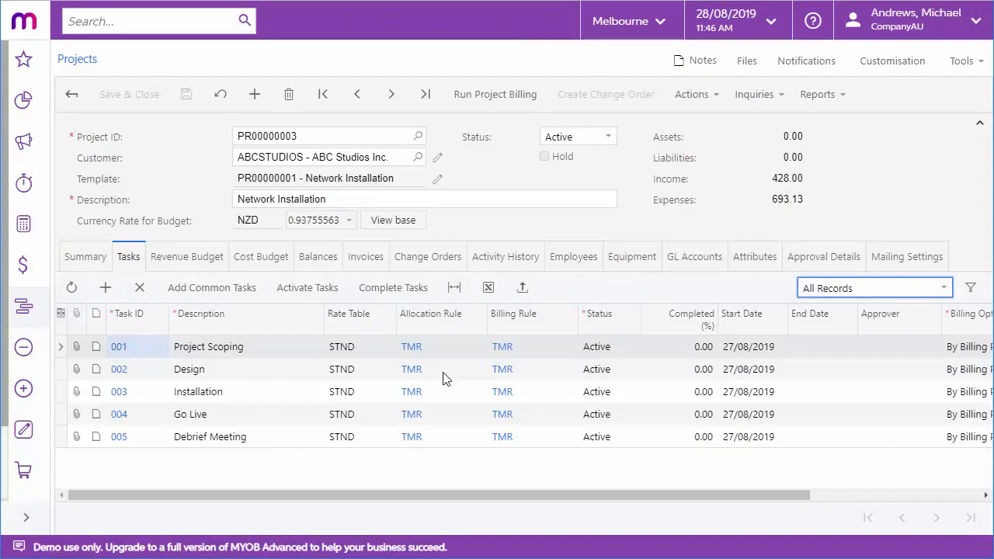
left_click(504, 256)
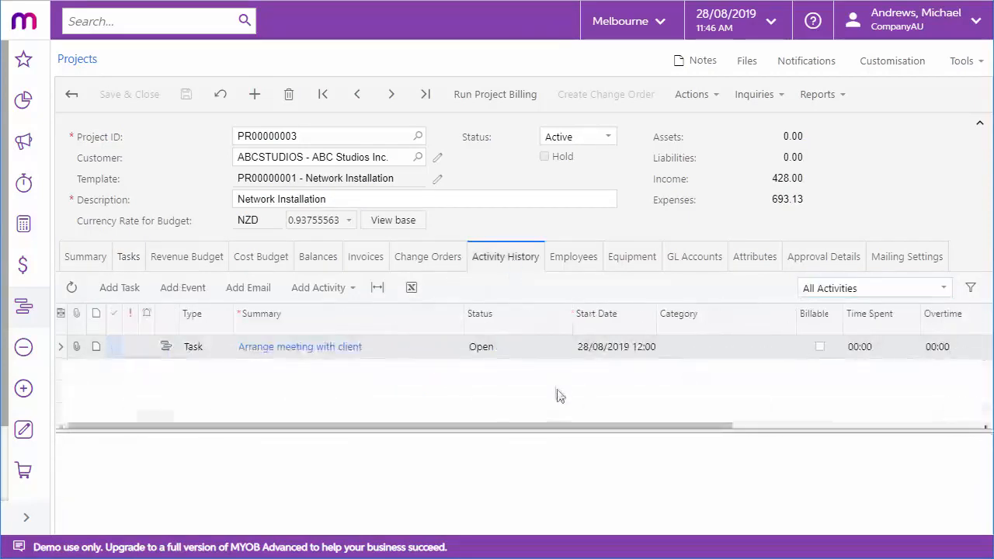
mouse_move(118, 287)
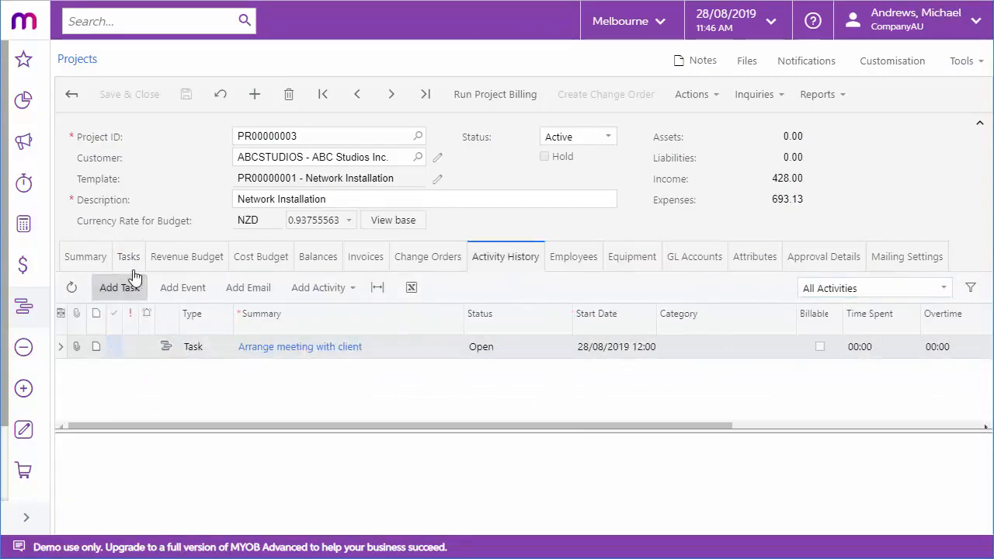
left_click(128, 256)
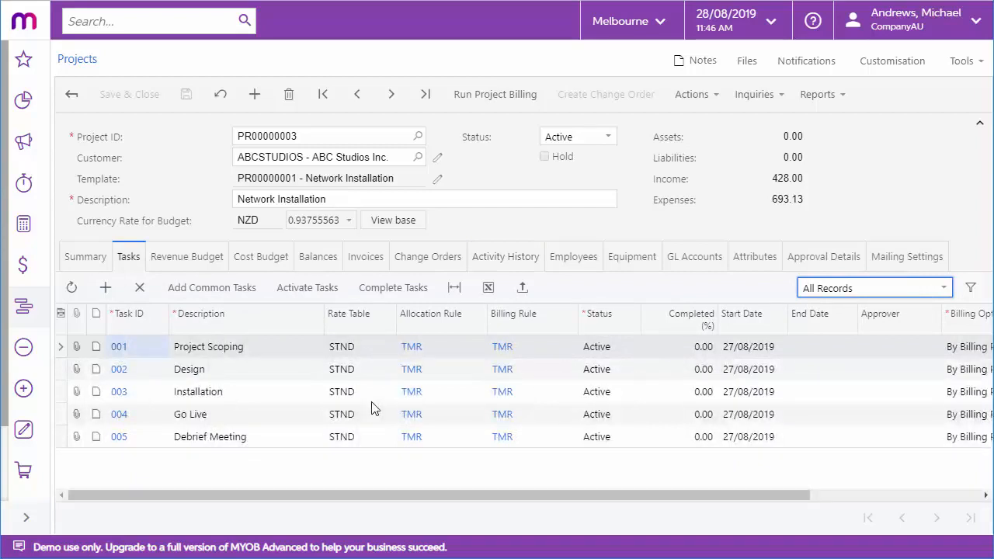
mouse_move(376, 463)
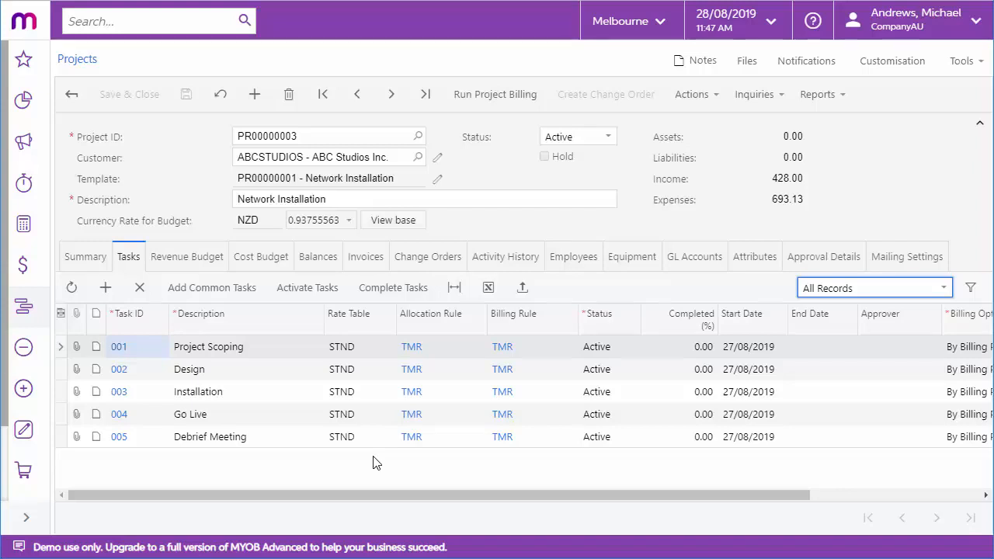
Step through Revenue Budget and Cost Budget to the Balances tab comparing budget and actuals.
left_click(186, 256)
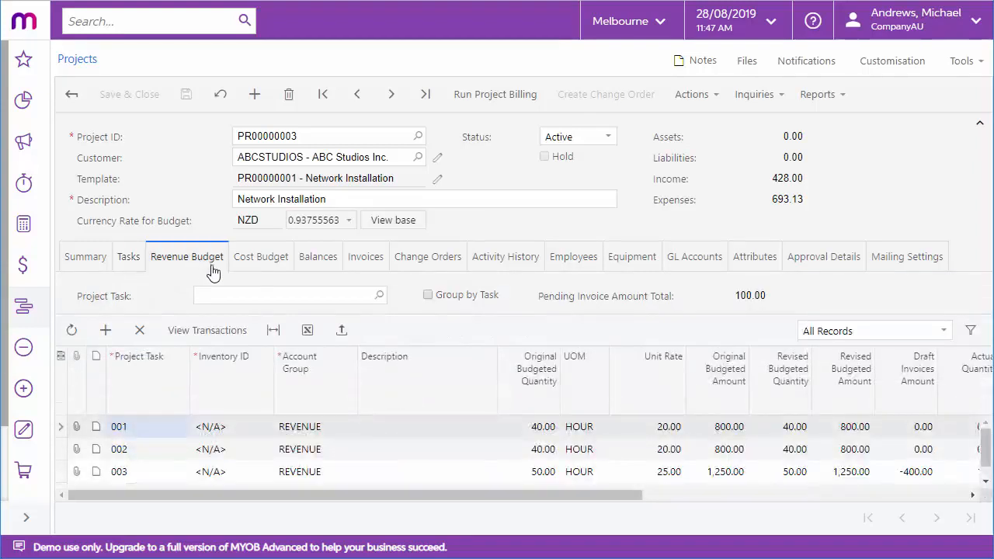
left_click(261, 256)
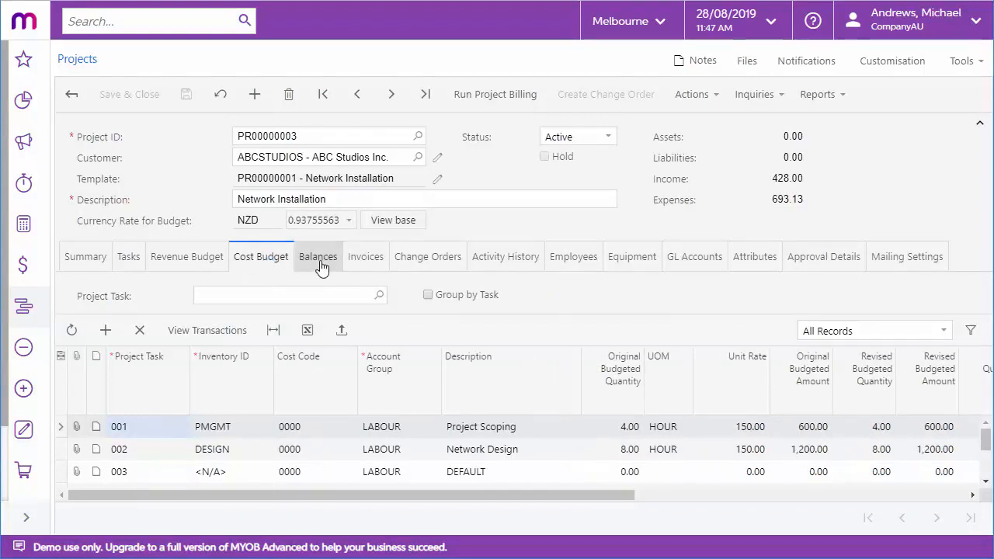
left_click(317, 256)
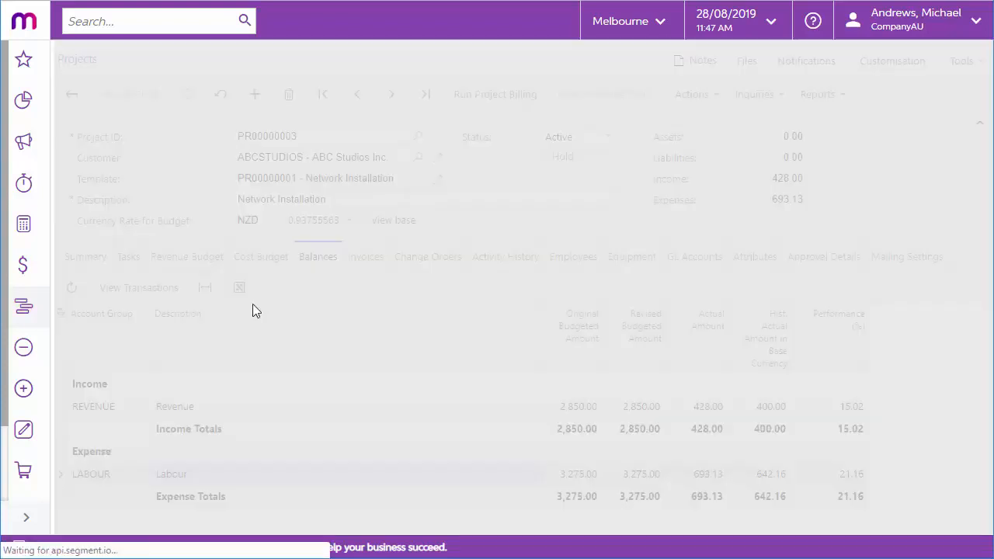
left_click(139, 288)
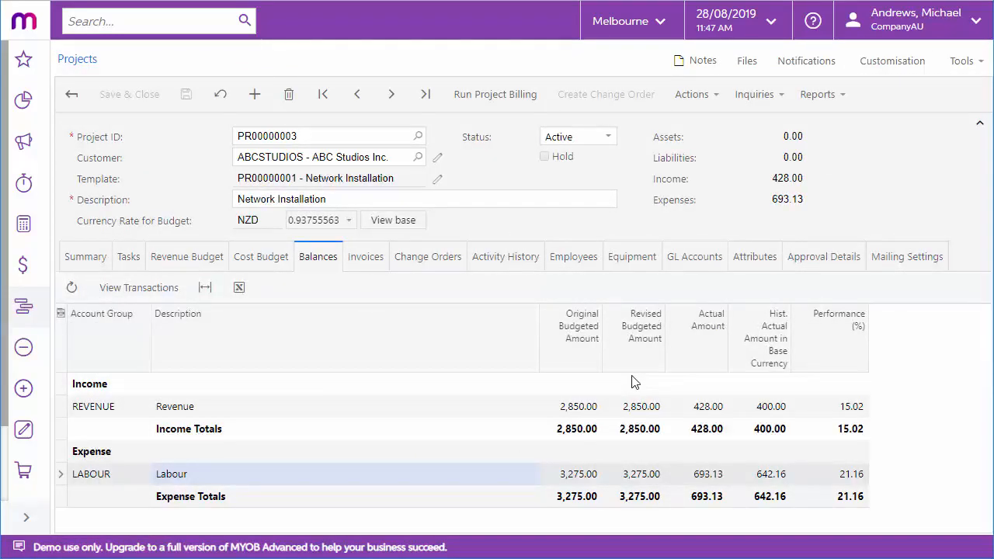
View the three assigned employees, then the Press Brake and Spot Welder equipment.
left_click(573, 257)
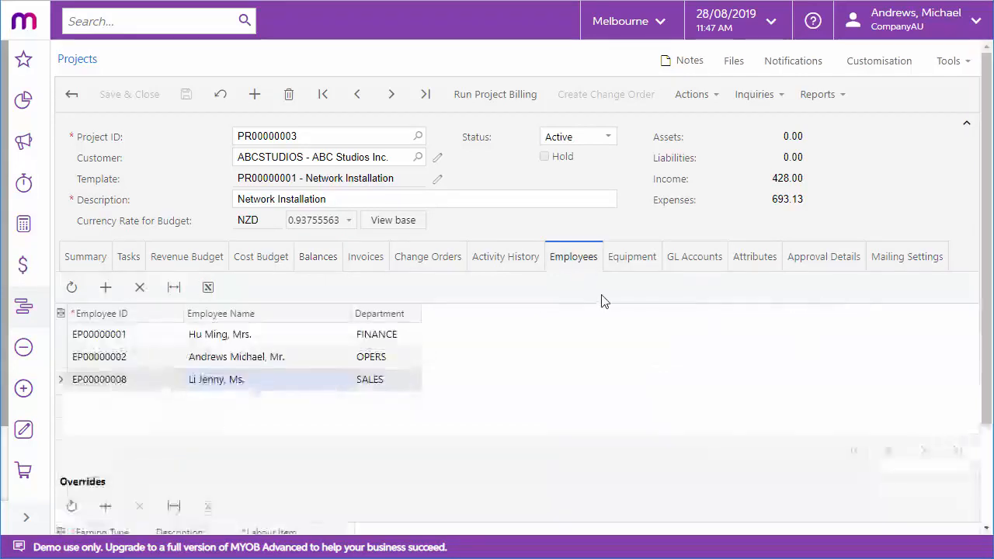
left_click(85, 256)
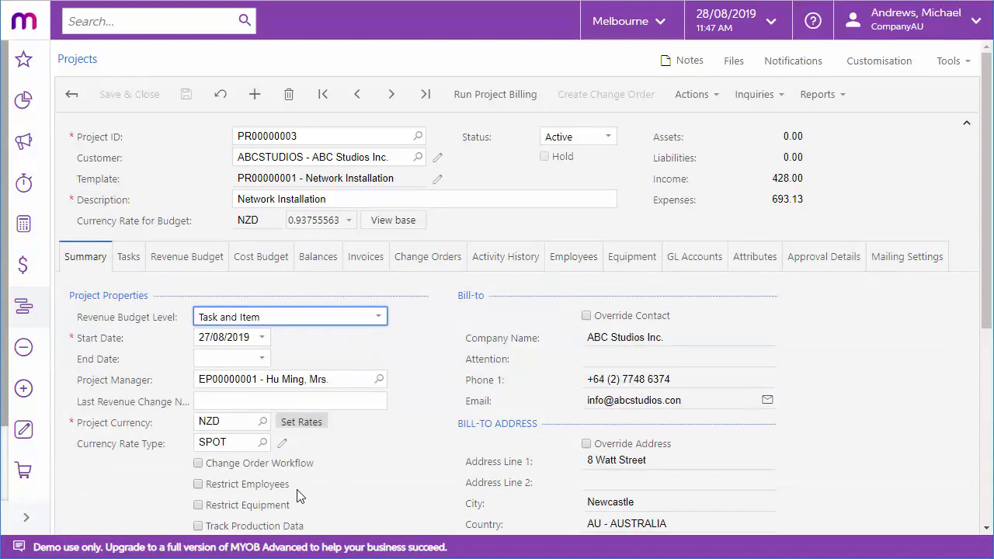
left_click(572, 256)
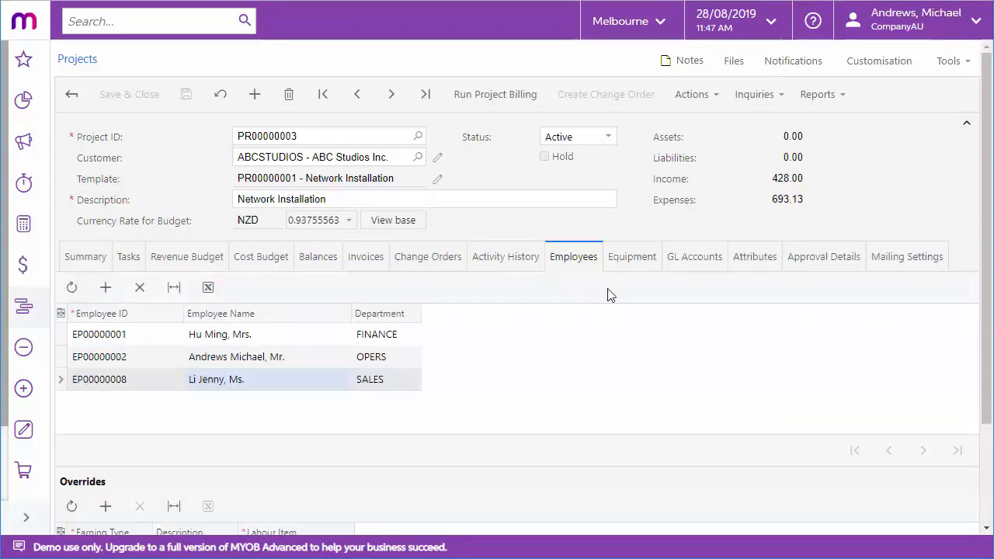
mouse_move(632, 256)
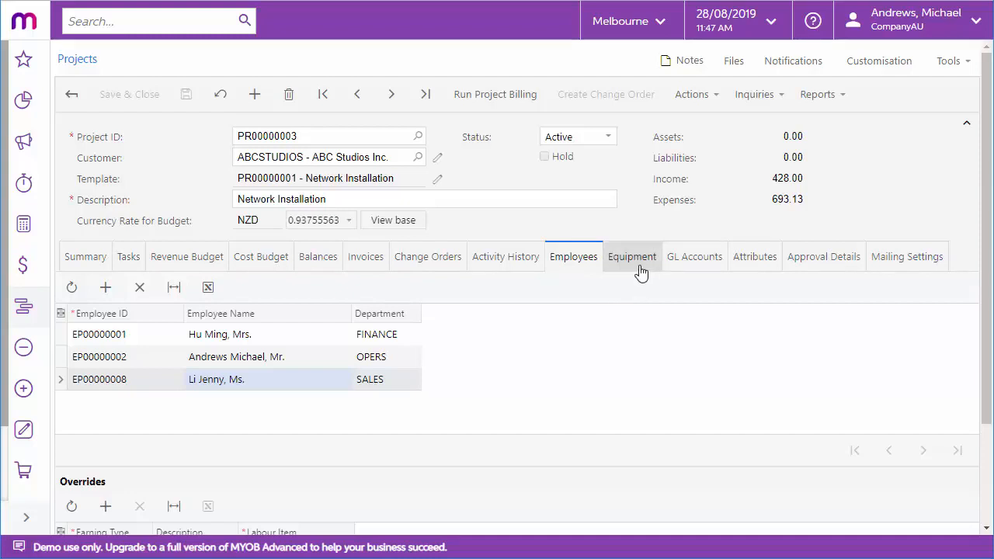
left_click(632, 256)
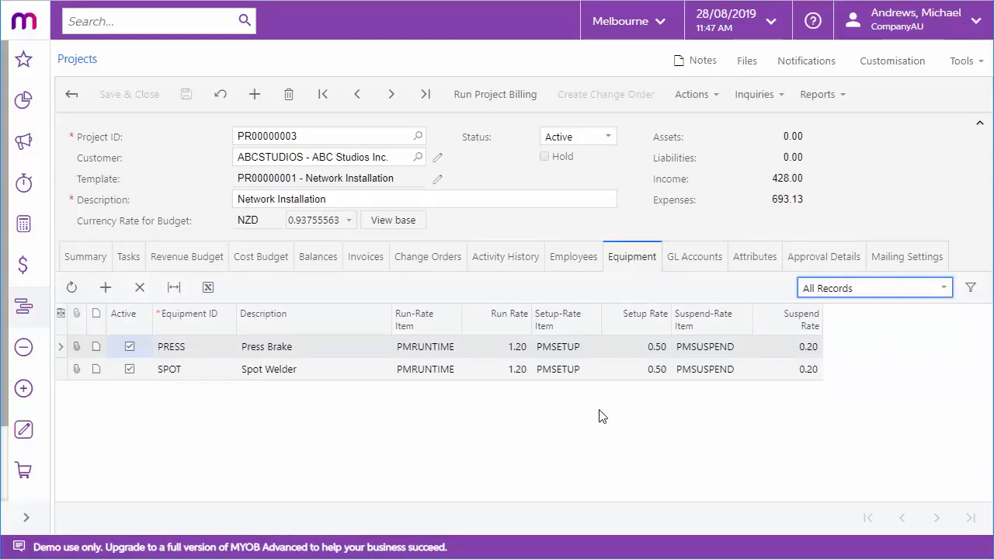
Open invoice 002471 from the project's Invoices tab.
left_click(365, 256)
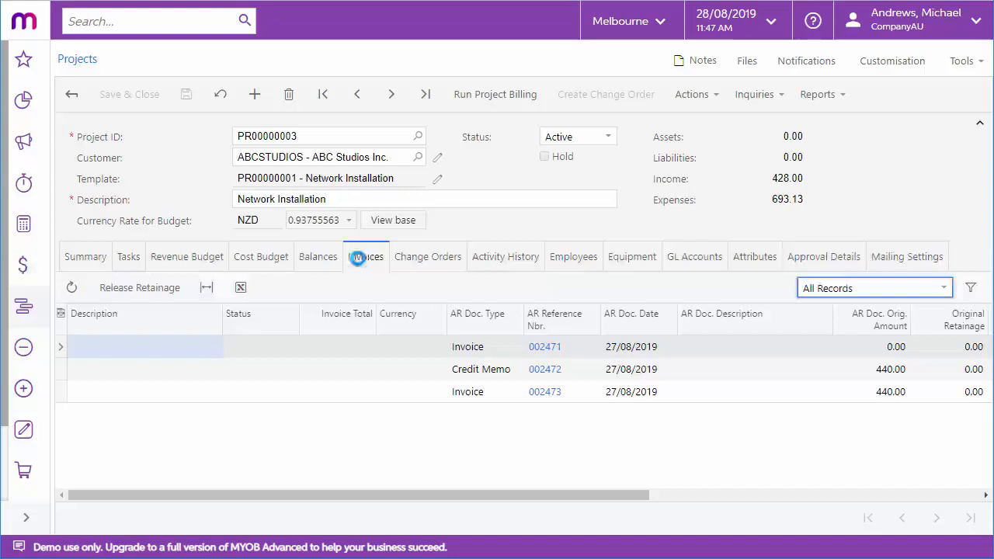
left_click(365, 256)
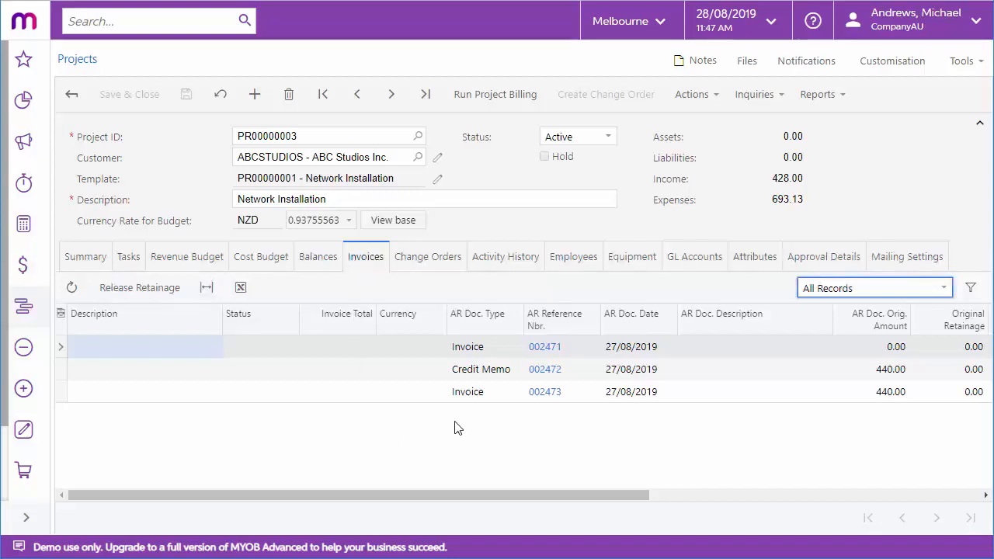
mouse_move(504, 411)
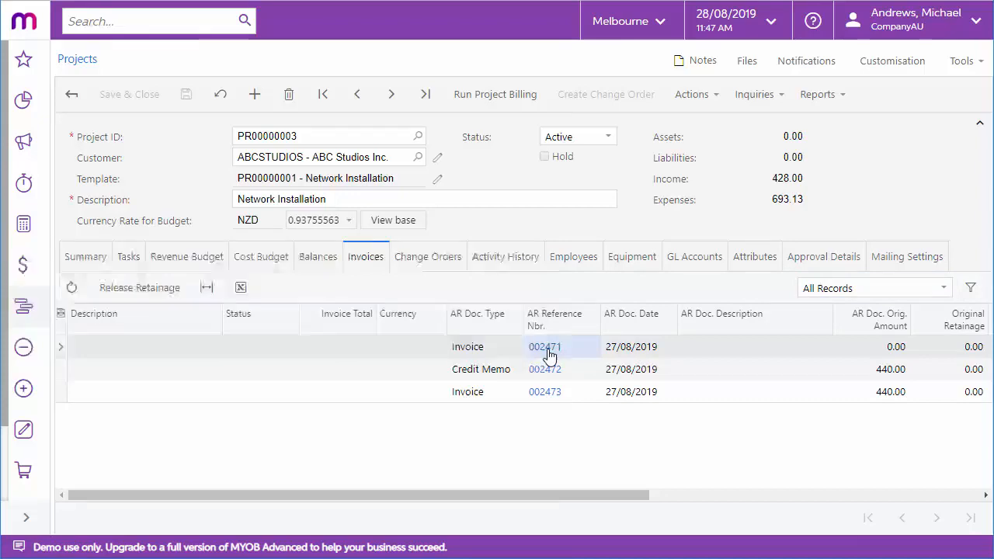
left_click(544, 346)
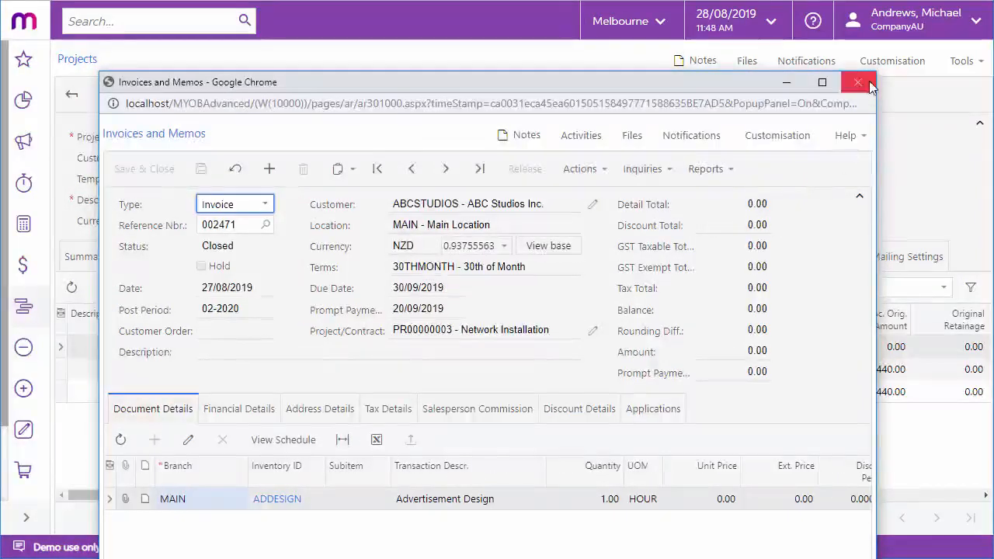
Close invoice 002471 and show project PR00000003's inquiry options and balance report.
left_click(857, 83)
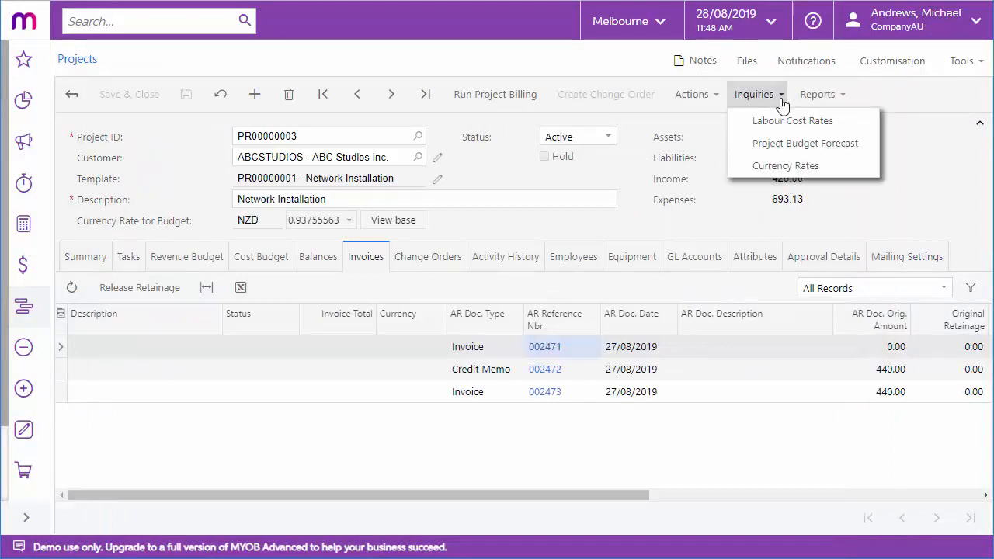
left_click(816, 93)
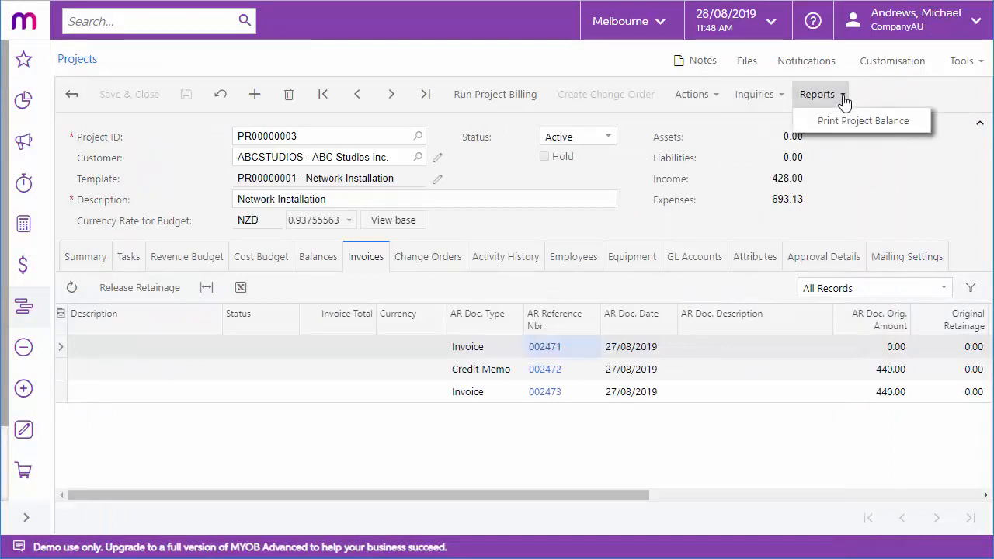